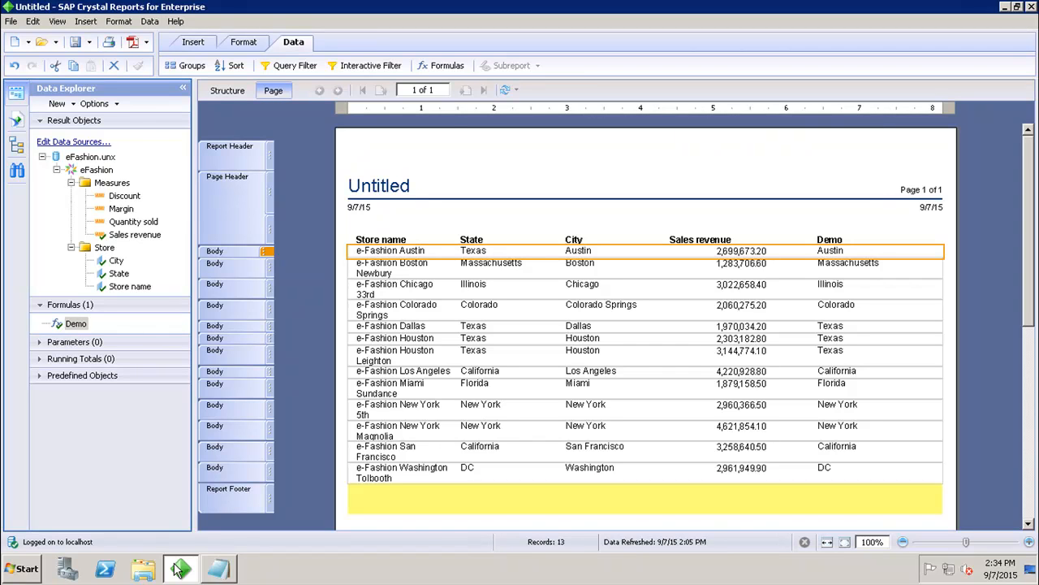
mouse_move(4, 507)
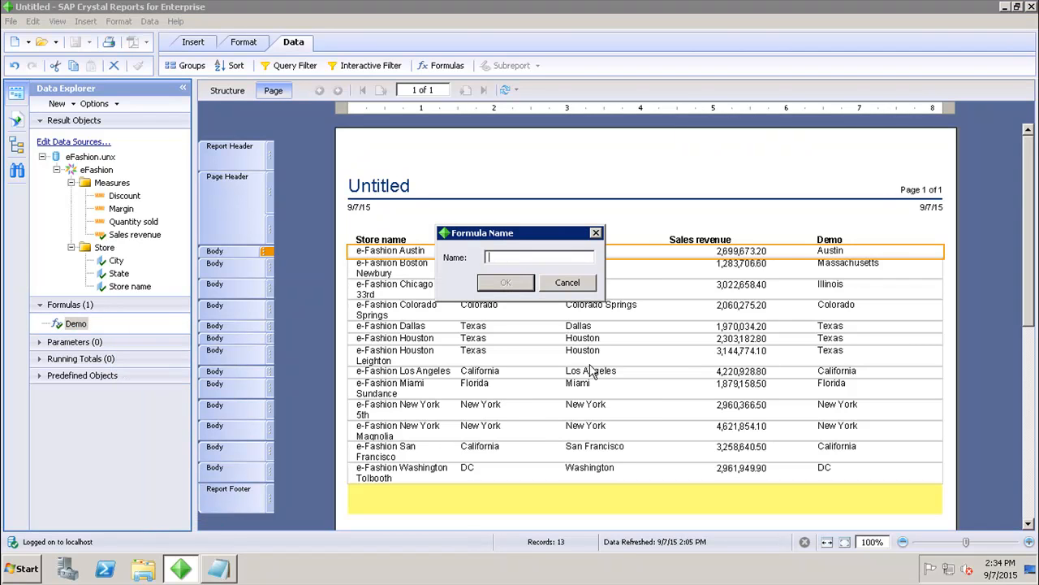
Step: Name the new formula 'Arithmatic' and confirm it
type("Arithmatic")
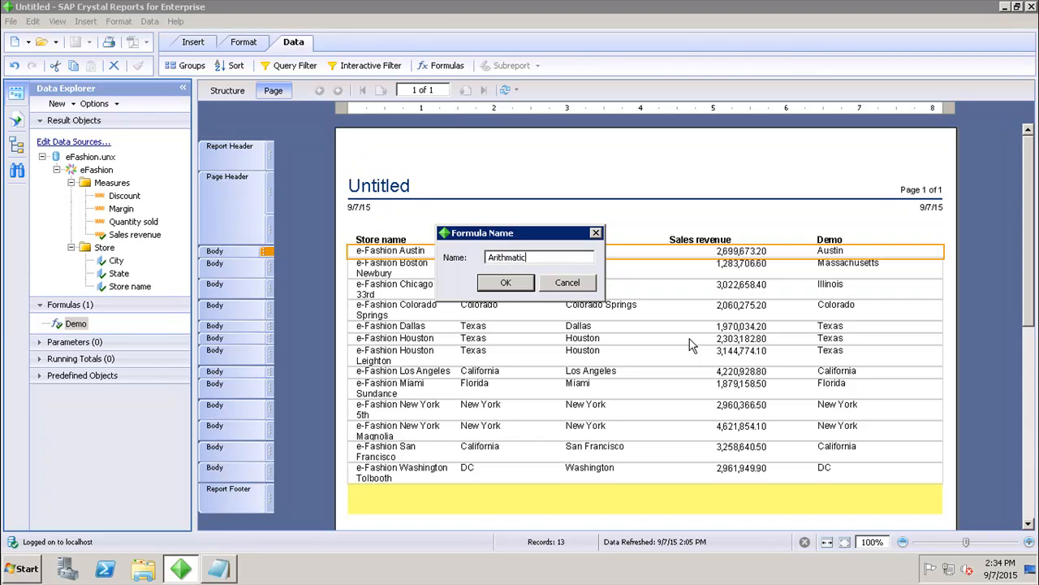
left_click(505, 282)
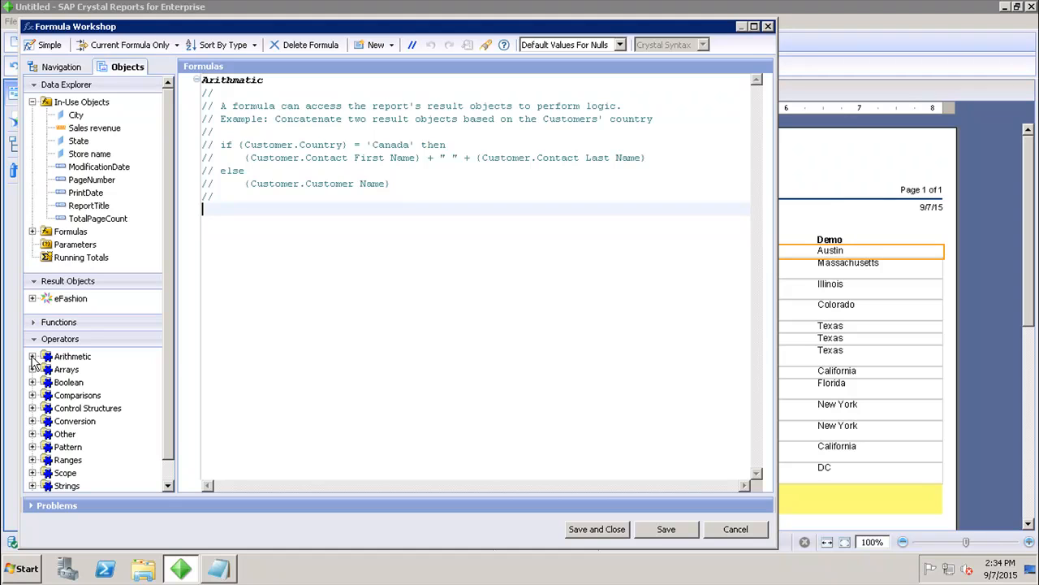
Step: Write the Arithmatic formula as Sales revenue/100 and save it
left_click(33, 356)
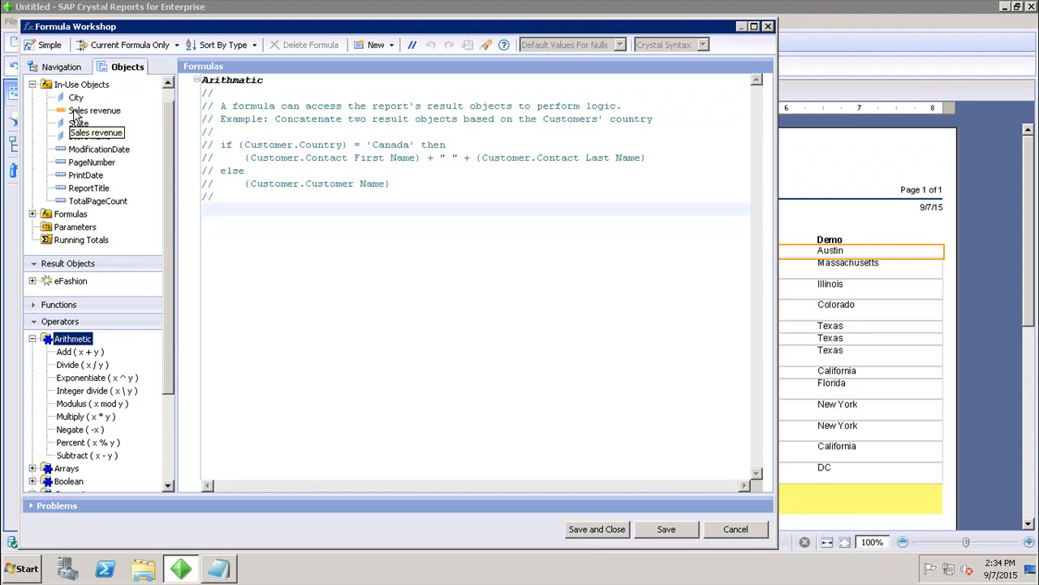
left_click(94, 110)
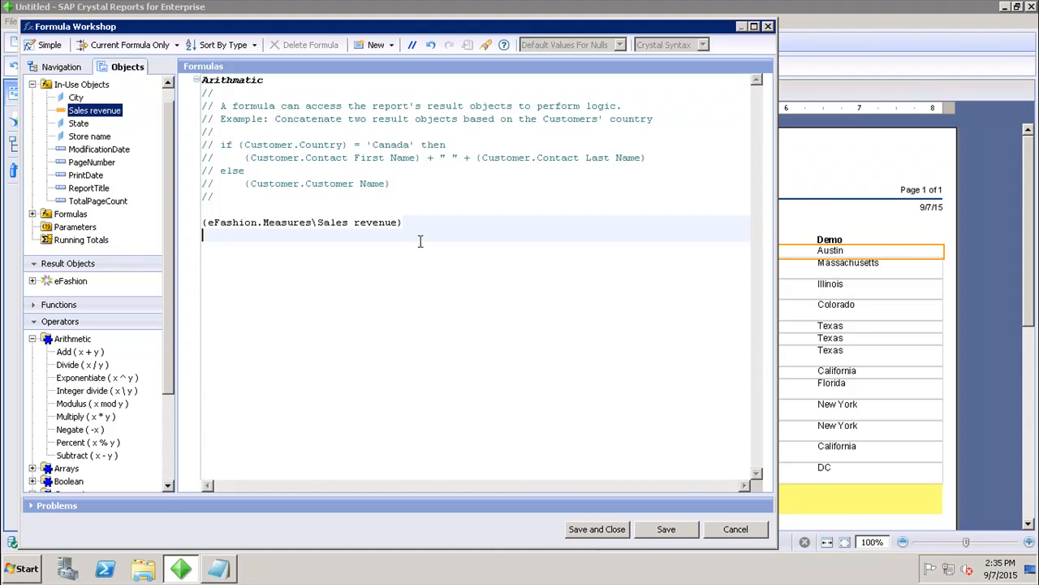
type("/")
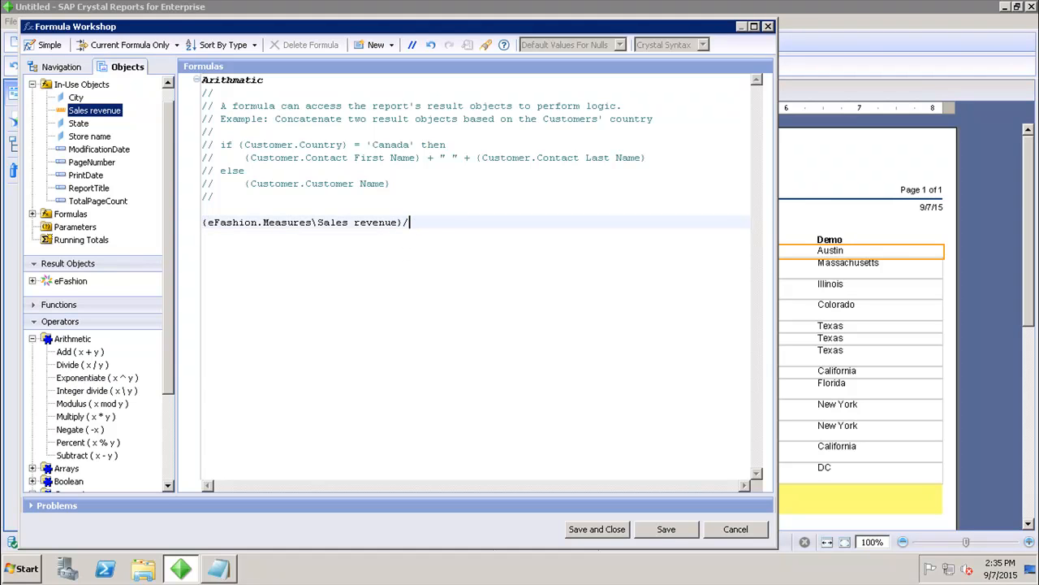
type("100")
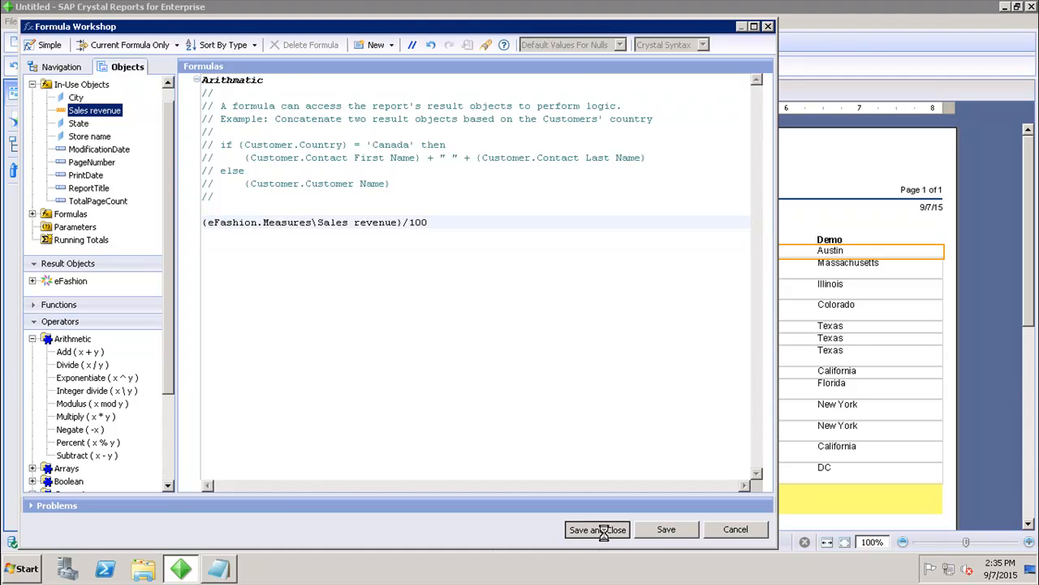
left_click(597, 529)
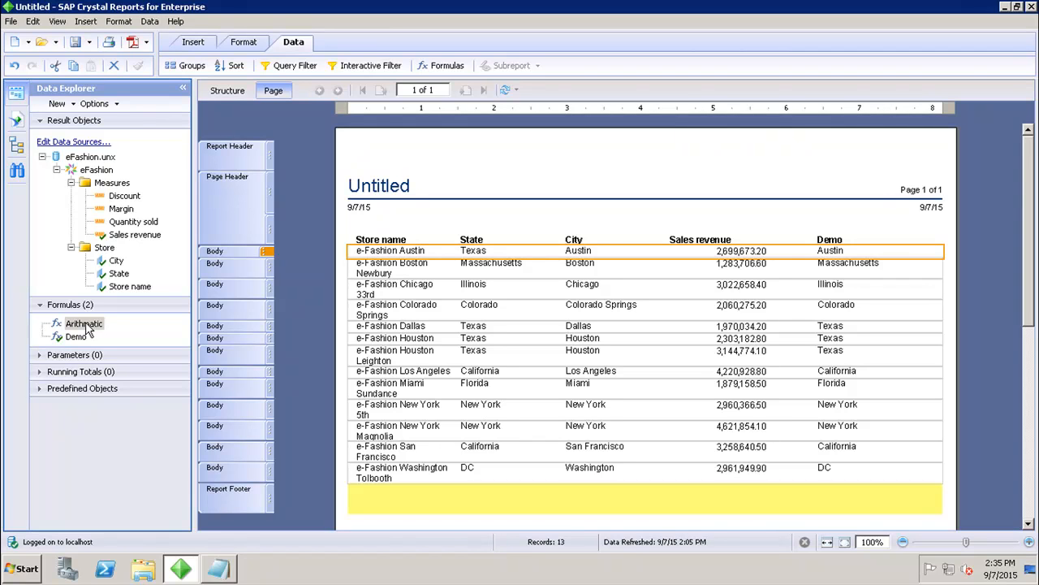
left_click(84, 323)
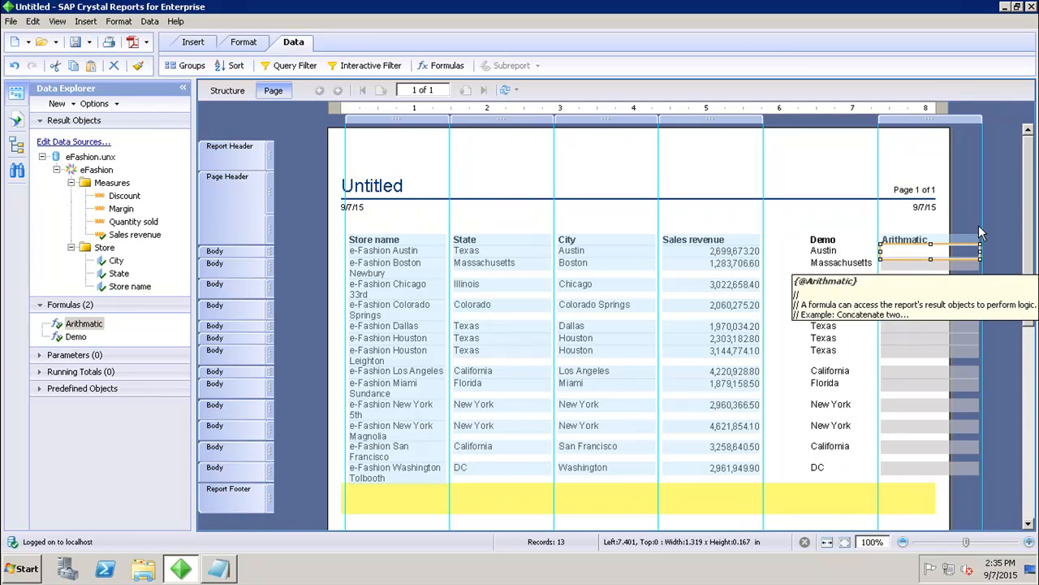
mouse_move(983, 121)
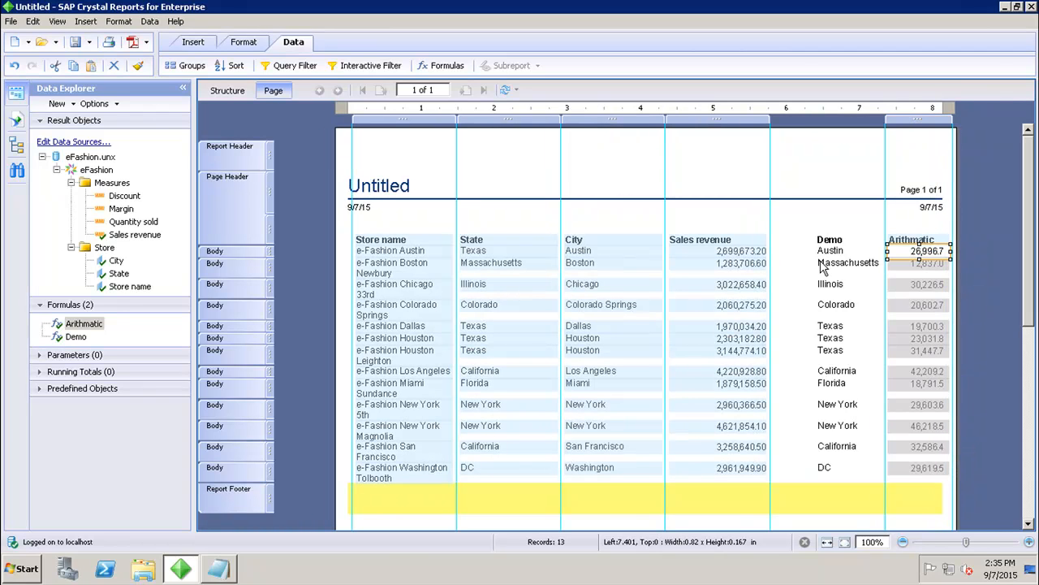
mouse_move(907, 260)
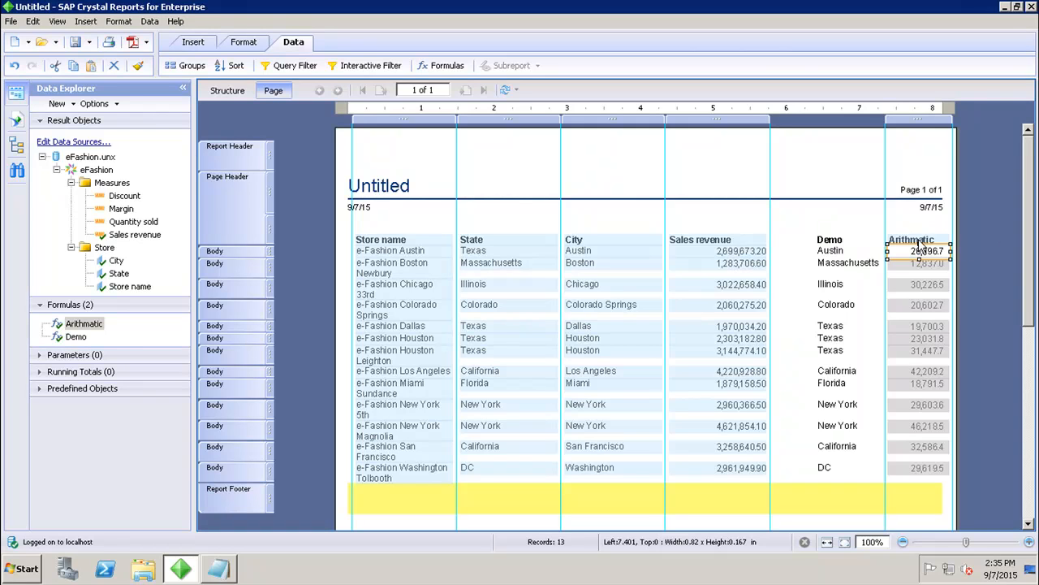
mouse_move(713, 253)
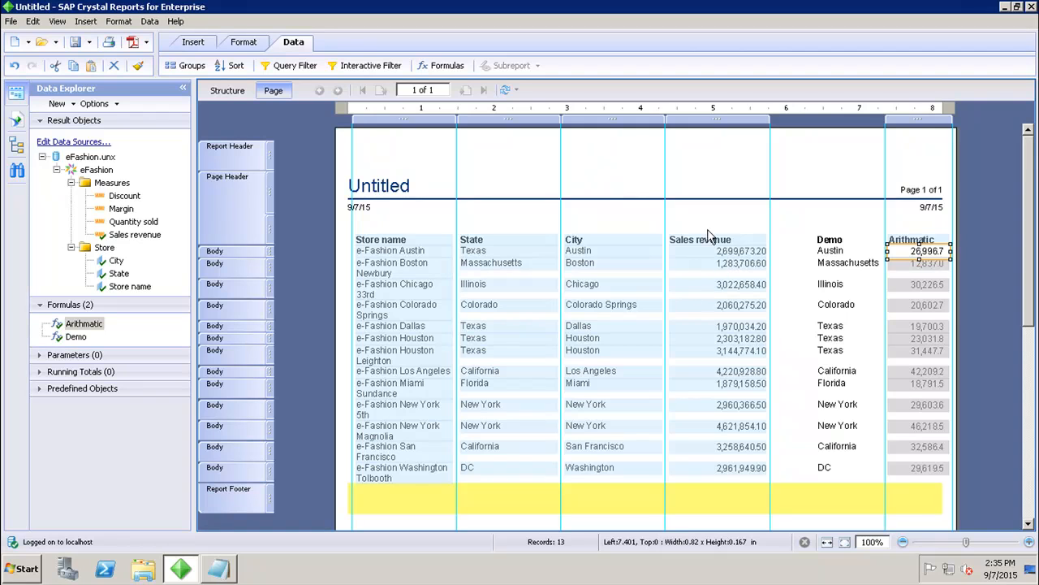
mouse_move(723, 268)
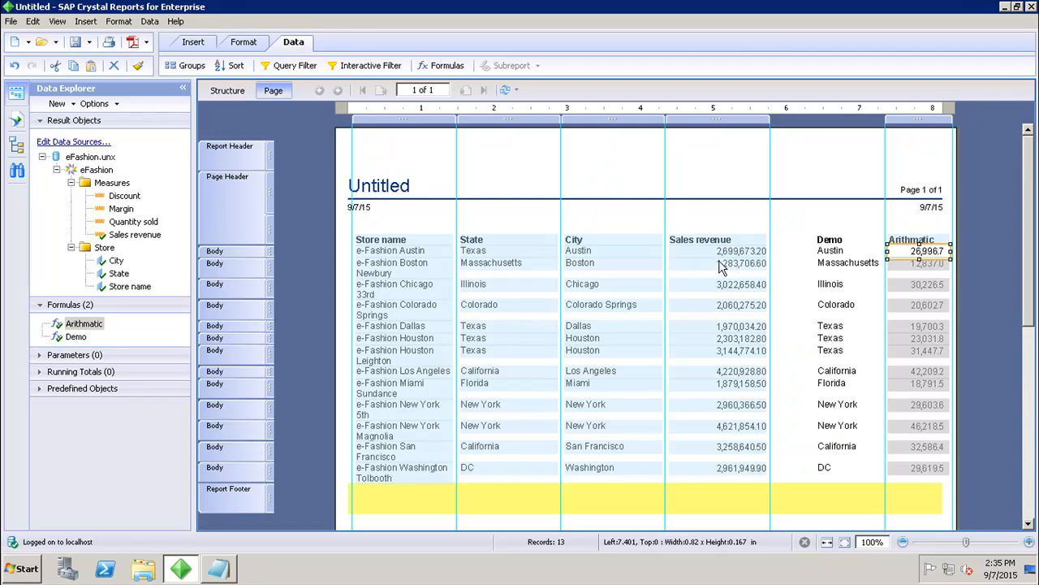
mouse_move(753, 264)
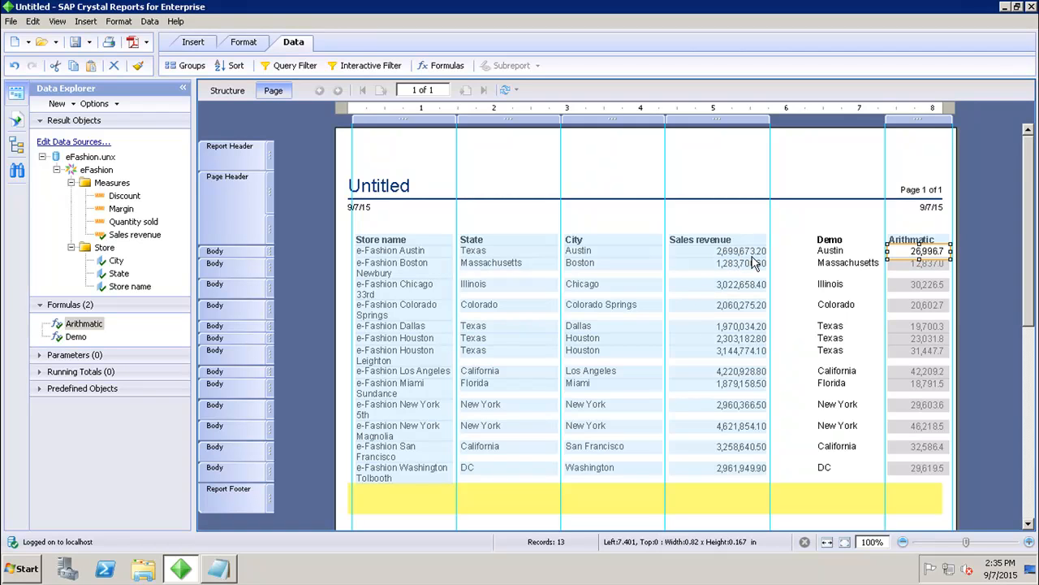
mouse_move(922, 256)
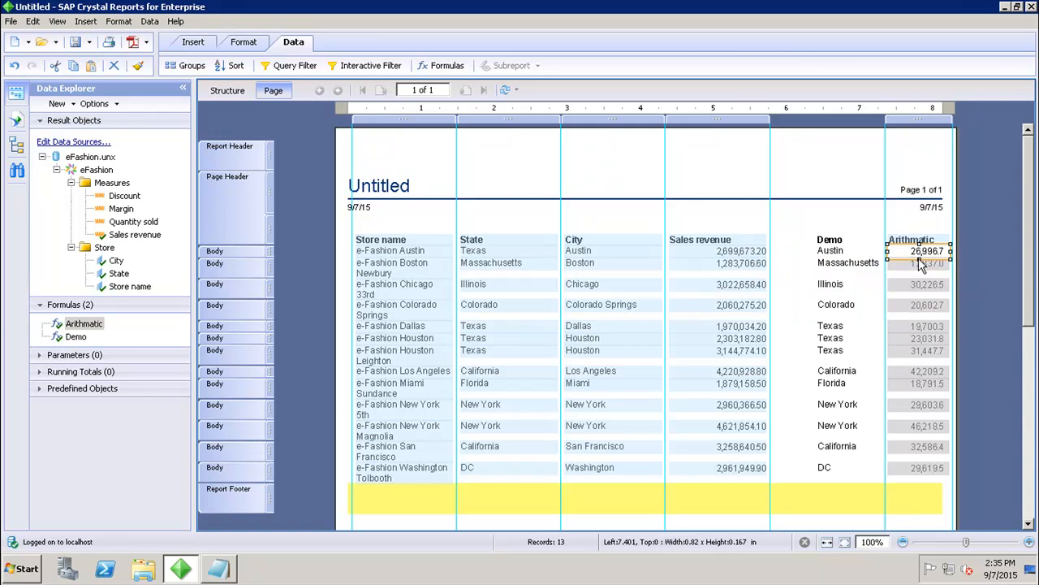
mouse_move(938, 260)
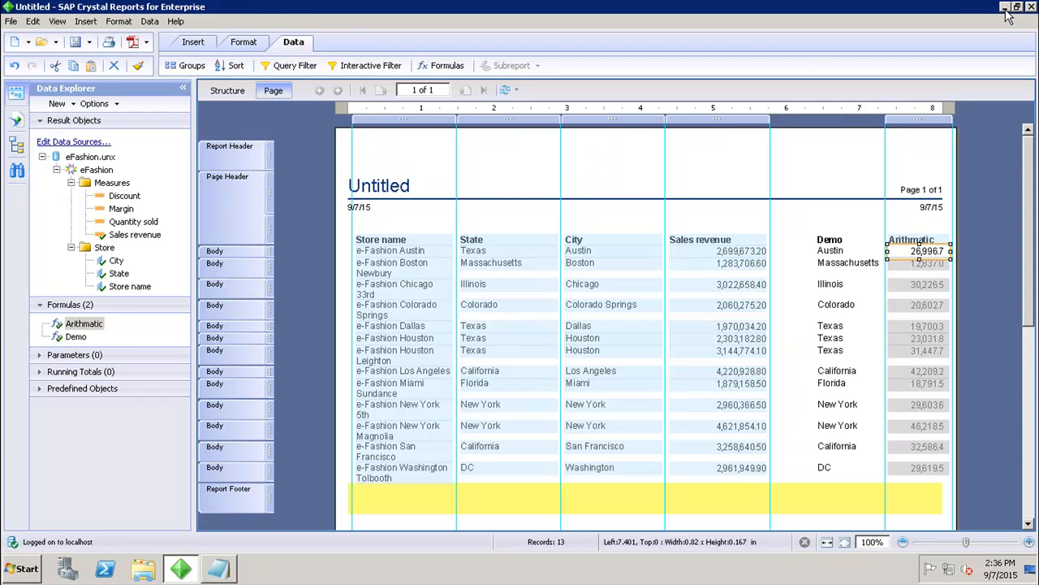
Step: Minimize the Crystal Reports window to reveal the desktop
left_click(1007, 7)
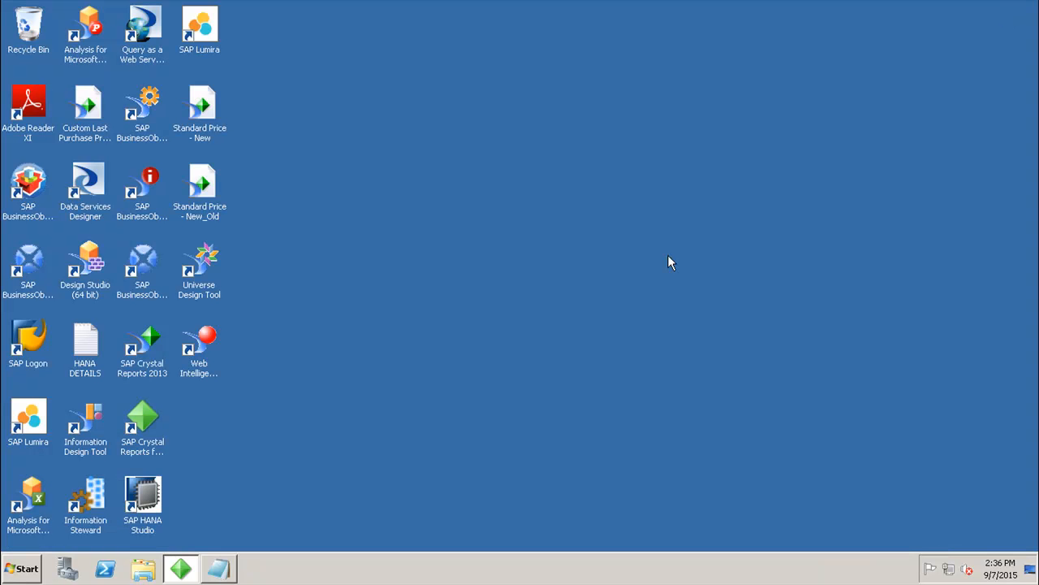